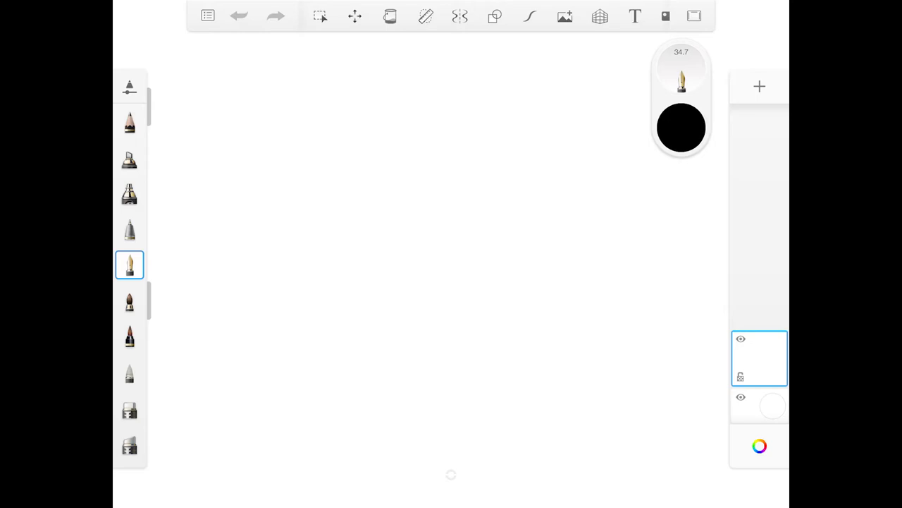
Create a new sketch at the default 2048×1536 canvas size.
left_click(209, 16)
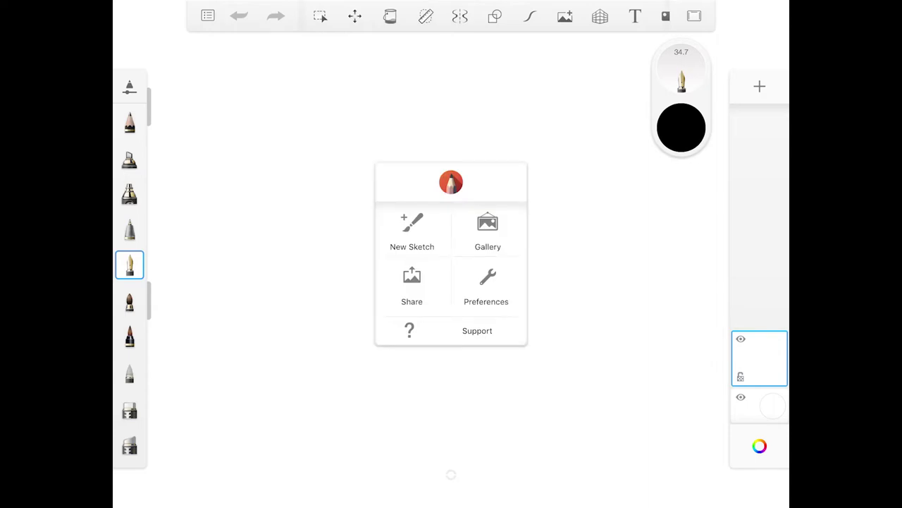
left_click(412, 233)
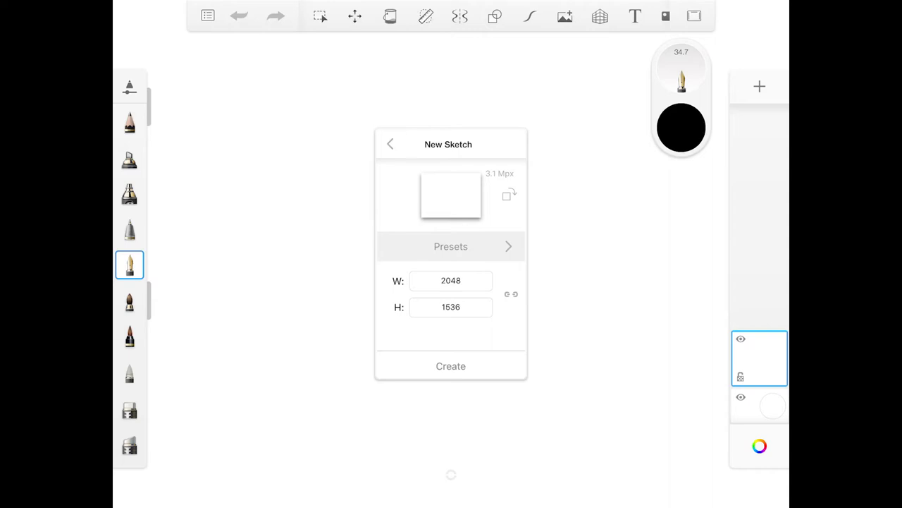
left_click(451, 365)
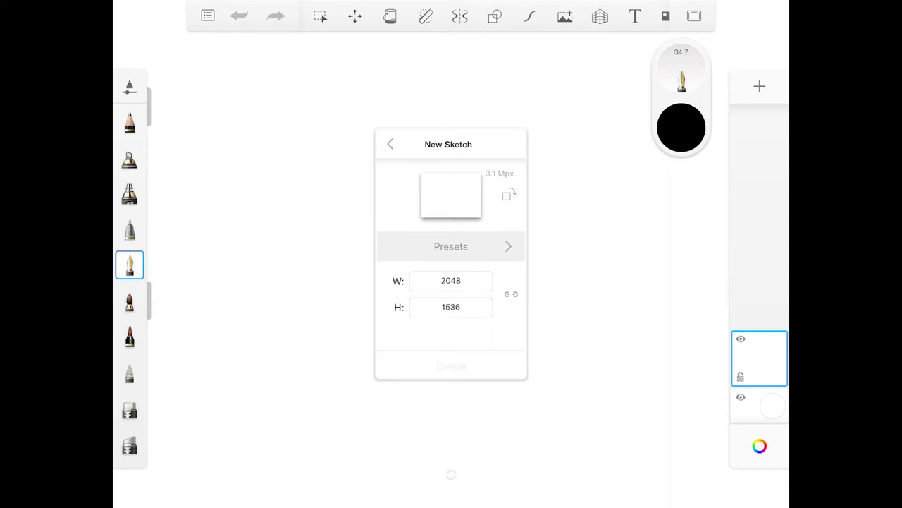
left_click(450, 365)
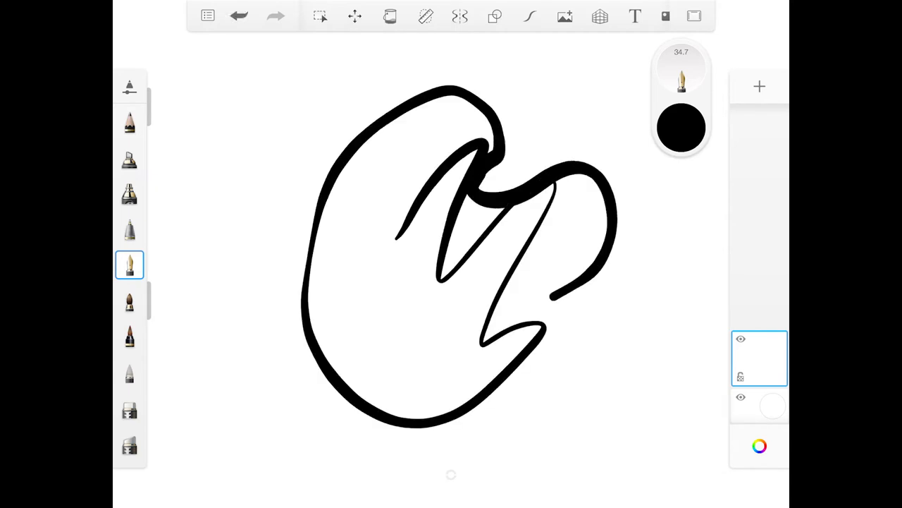
Start another new sketch and choose to discard the scribble sketch.
left_click(210, 16)
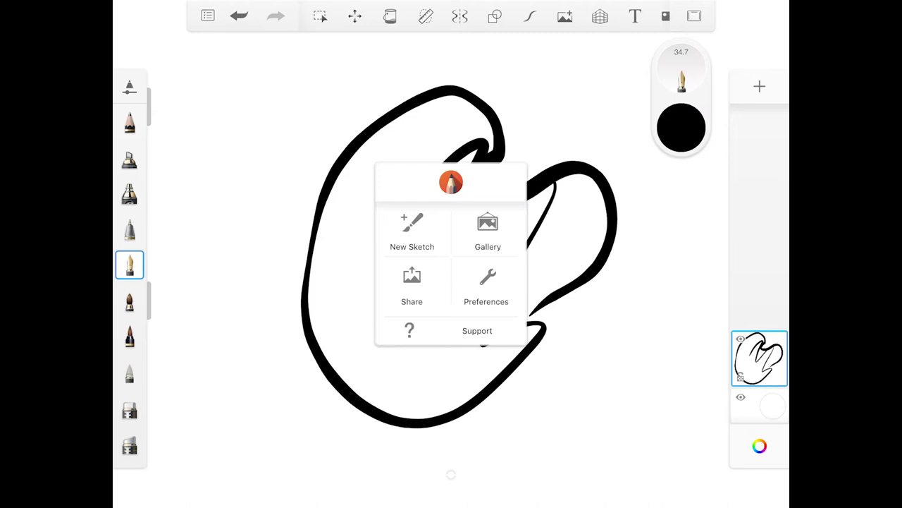
left_click(412, 233)
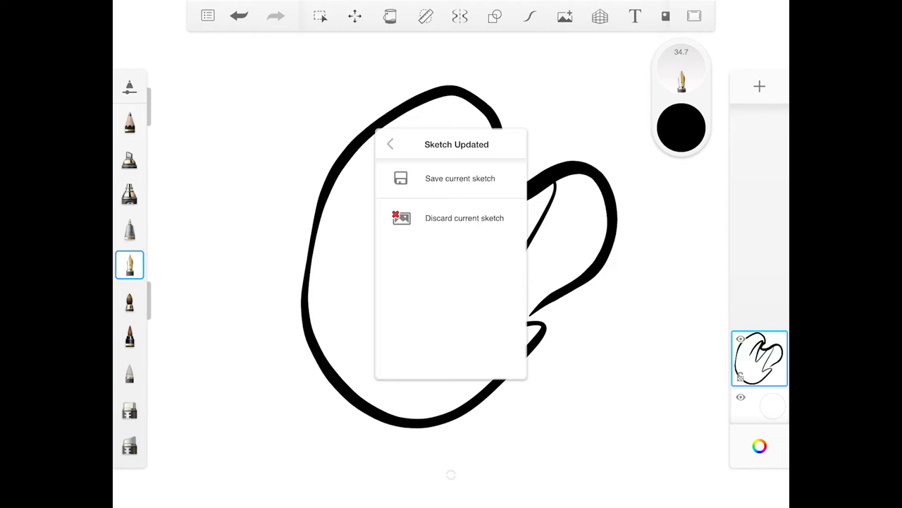
left_click(464, 218)
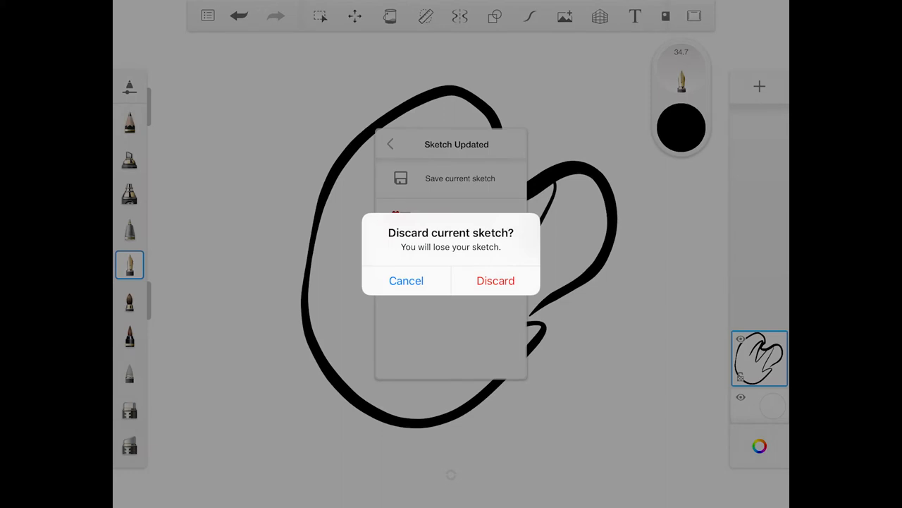
Discard the scribble and set the brush colour to dark purple (HSL 261, 100, 20).
left_click(495, 280)
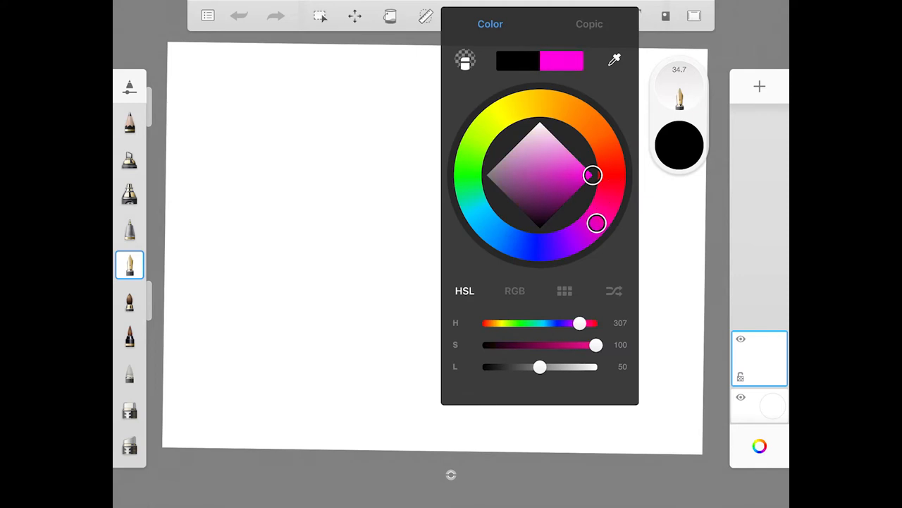
left_click_drag(596, 223, 563, 246)
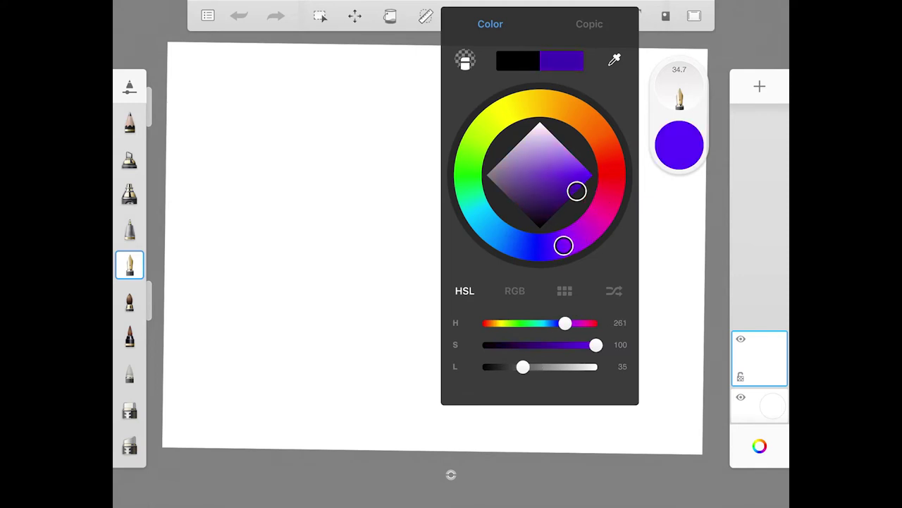
left_click_drag(523, 366, 506, 365)
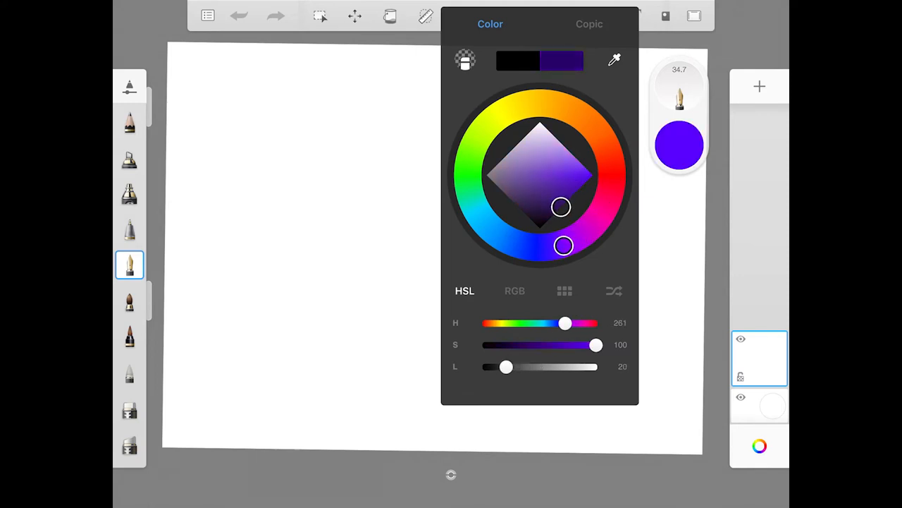
left_click_drag(506, 366, 509, 366)
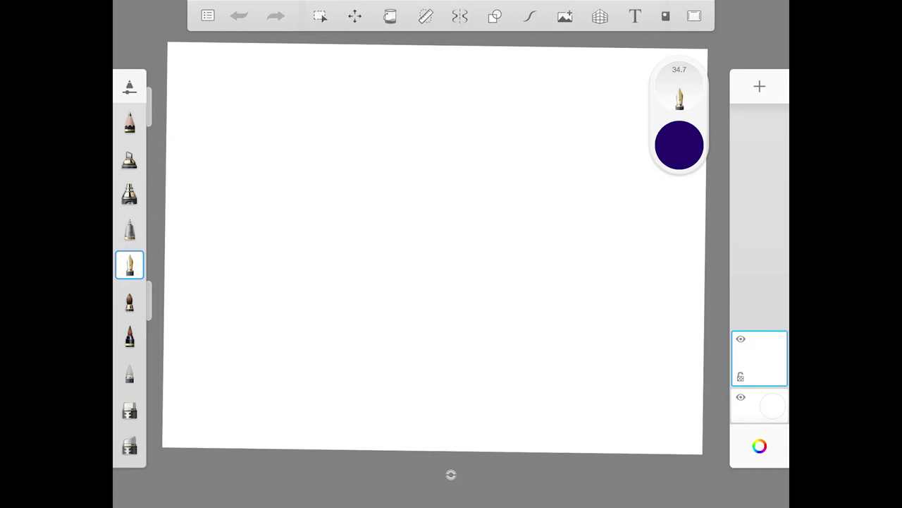
Flood-fill the entire canvas with the dark purple colour.
left_click(388, 17)
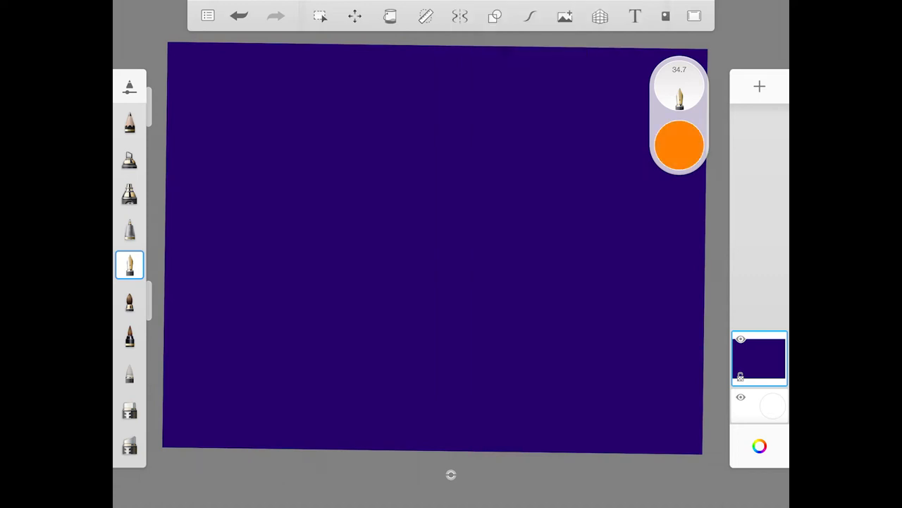
Enable Y mirror symmetry, then undo the mirrored orange test strokes.
left_click(460, 16)
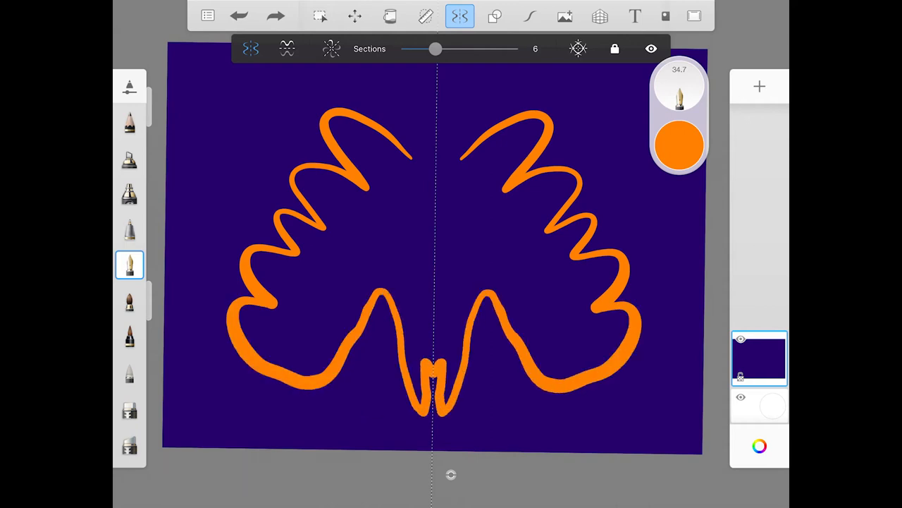
left_click(271, 17)
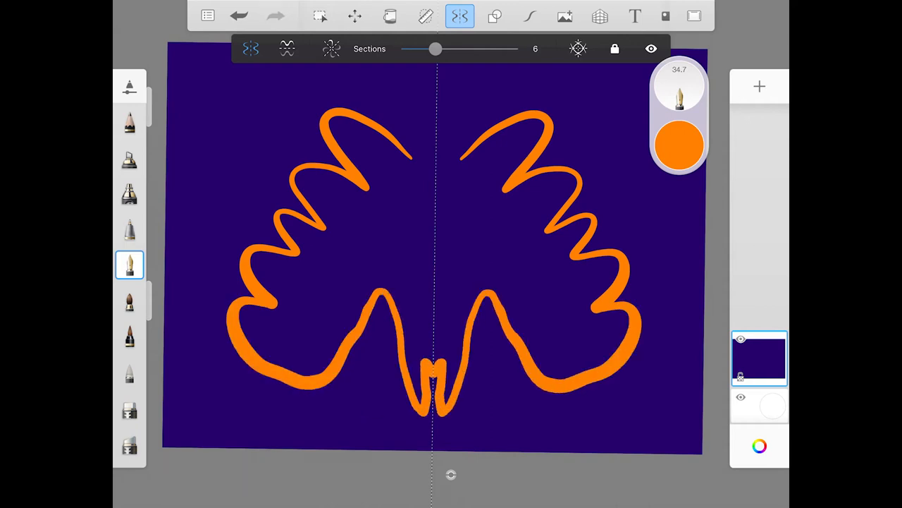
left_click(238, 15)
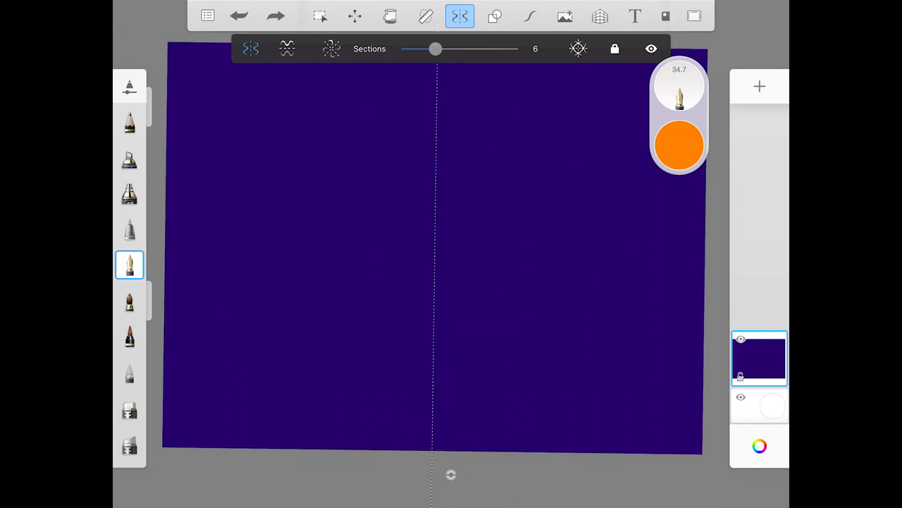
left_click(287, 49)
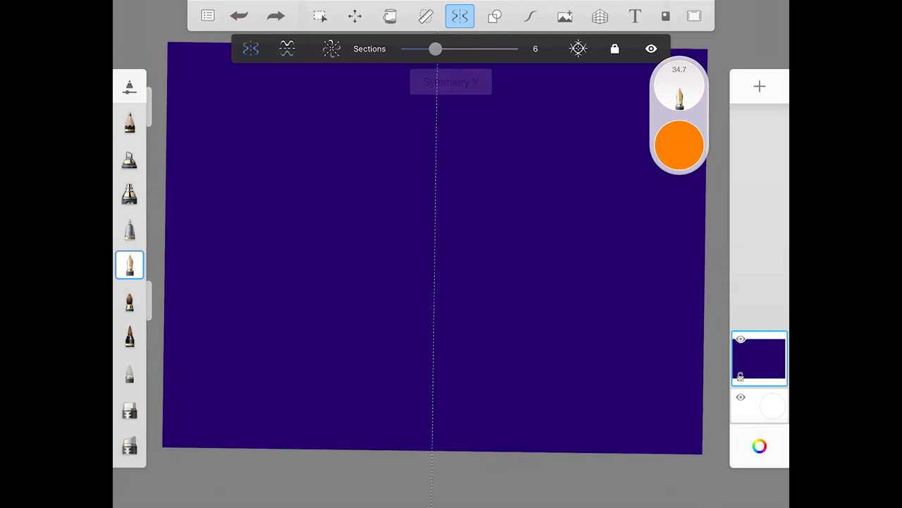
Switch to radial symmetry and settle the Sections slider on 14.
left_click(329, 49)
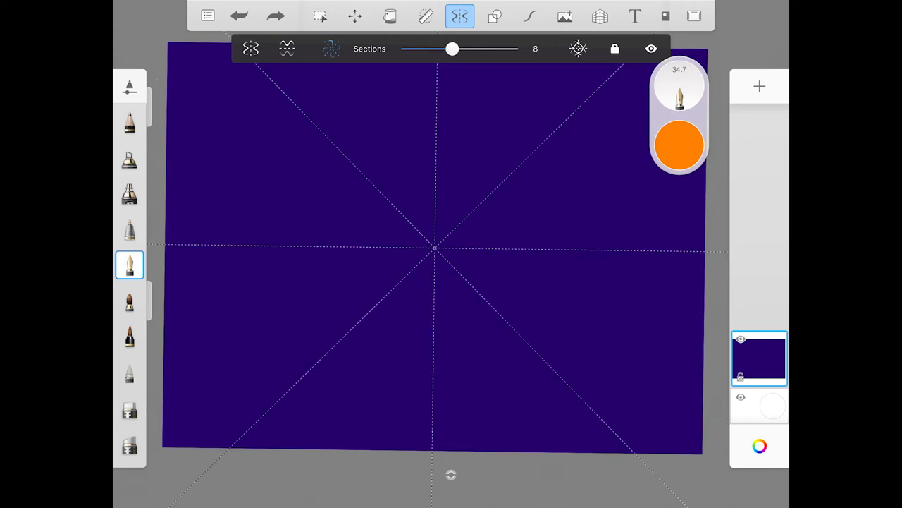
left_click_drag(452, 48, 493, 49)
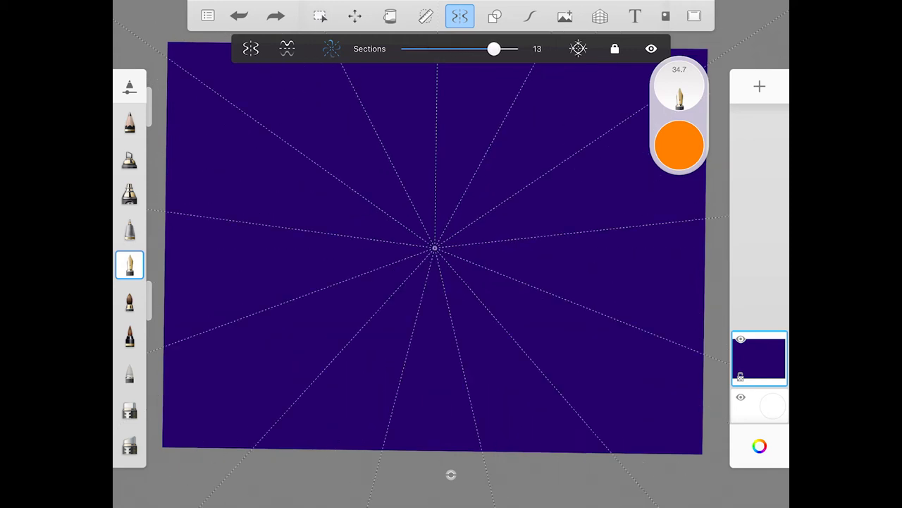
left_click_drag(493, 49, 511, 49)
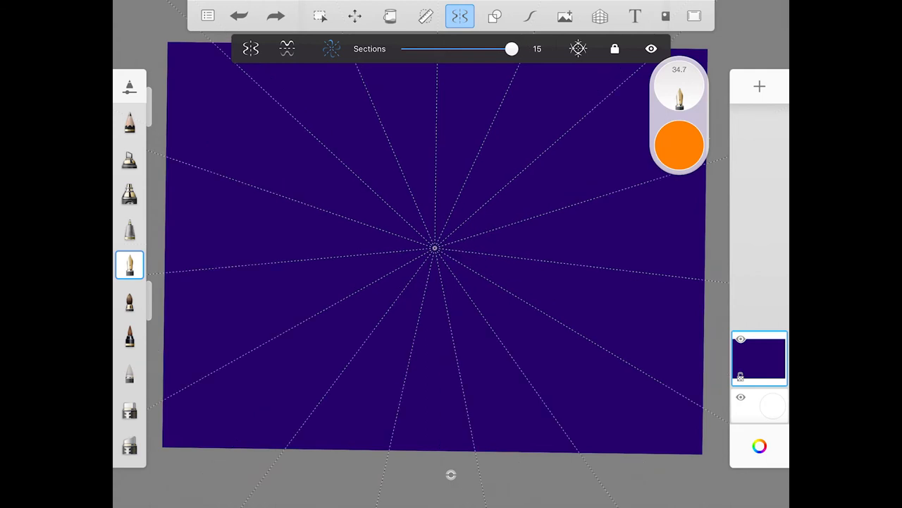
left_click_drag(511, 49, 435, 48)
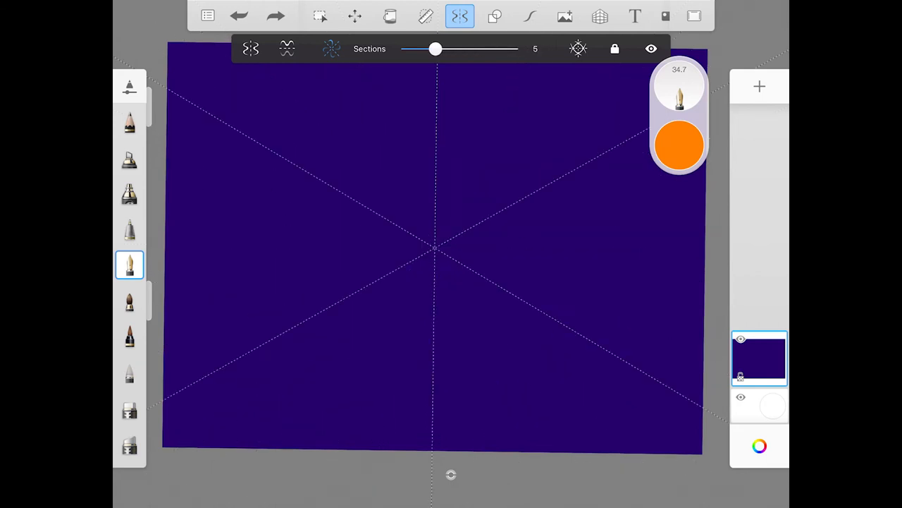
left_click_drag(436, 48, 494, 49)
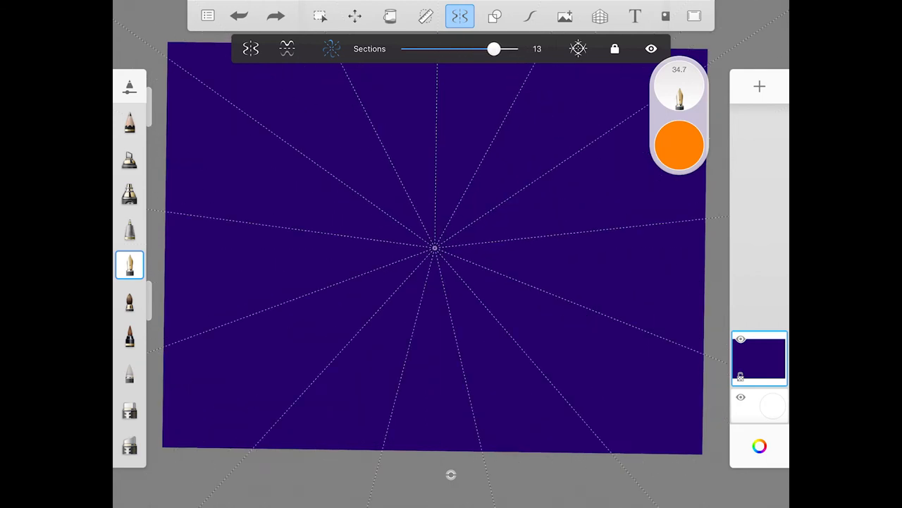
left_click_drag(494, 49, 516, 48)
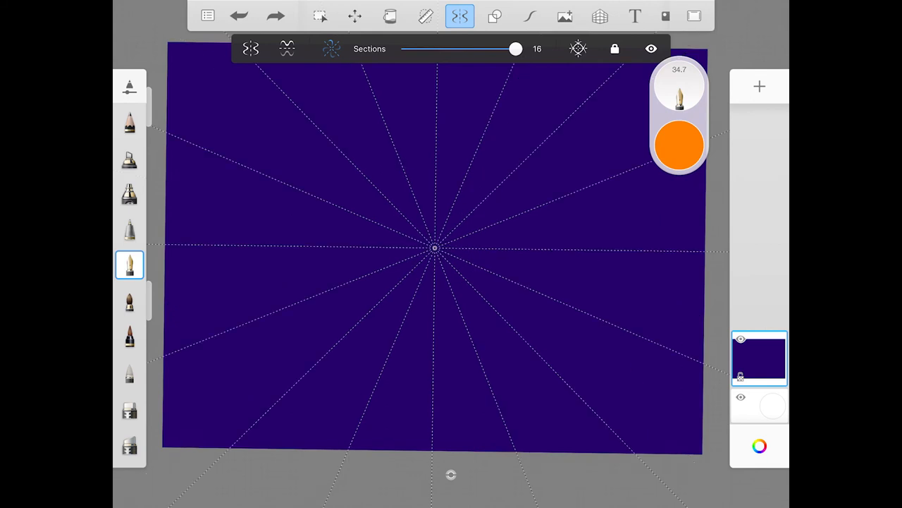
left_click_drag(516, 48, 506, 48)
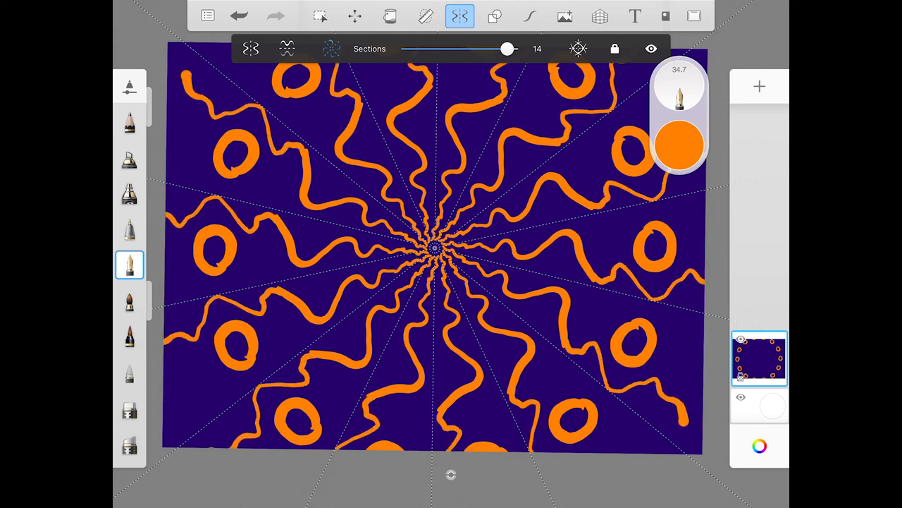
Paint with red, then switch the brush colour to amber.
left_click(679, 141)
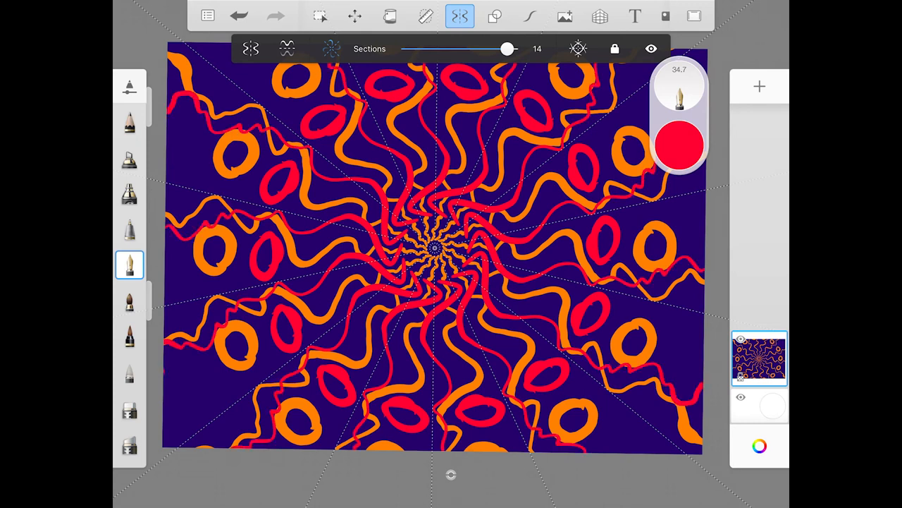
left_click(680, 143)
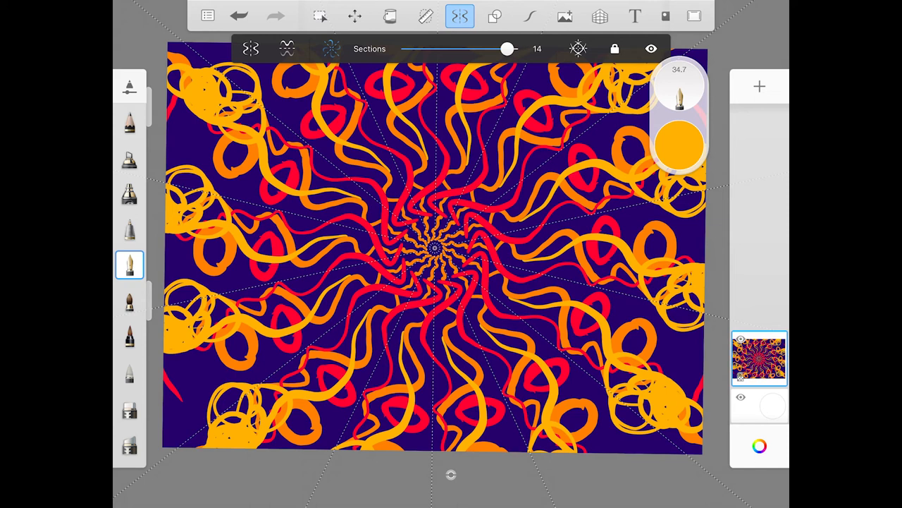
Return radial symmetry to 14 sections and switch the brush colour to white.
left_click_drag(508, 49, 444, 48)
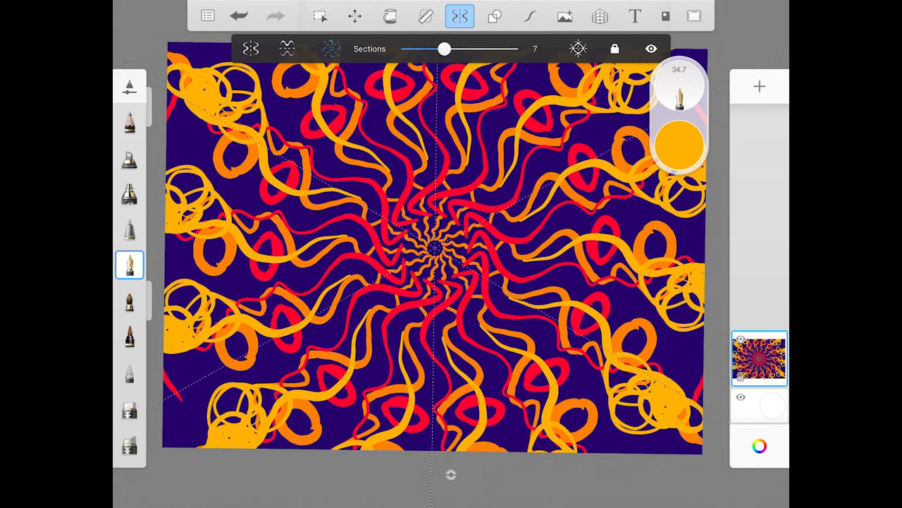
left_click_drag(444, 49, 499, 49)
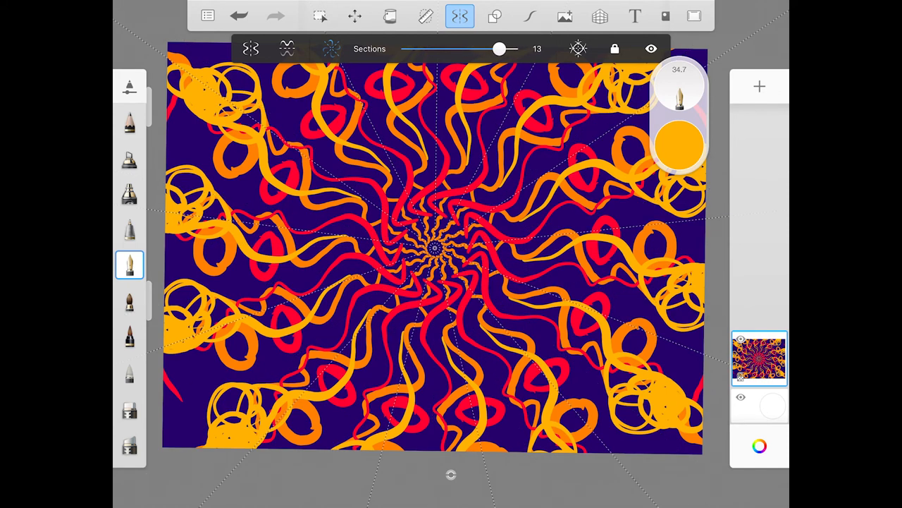
left_click_drag(499, 49, 508, 48)
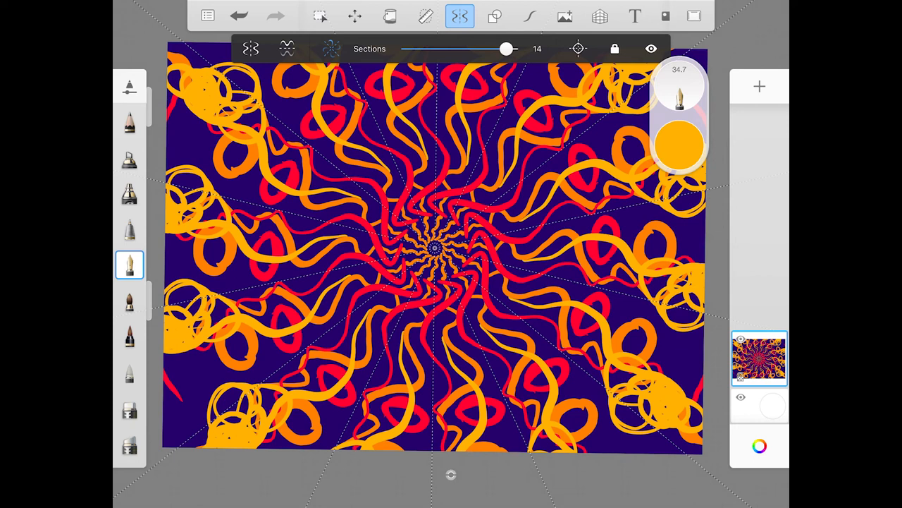
left_click(680, 144)
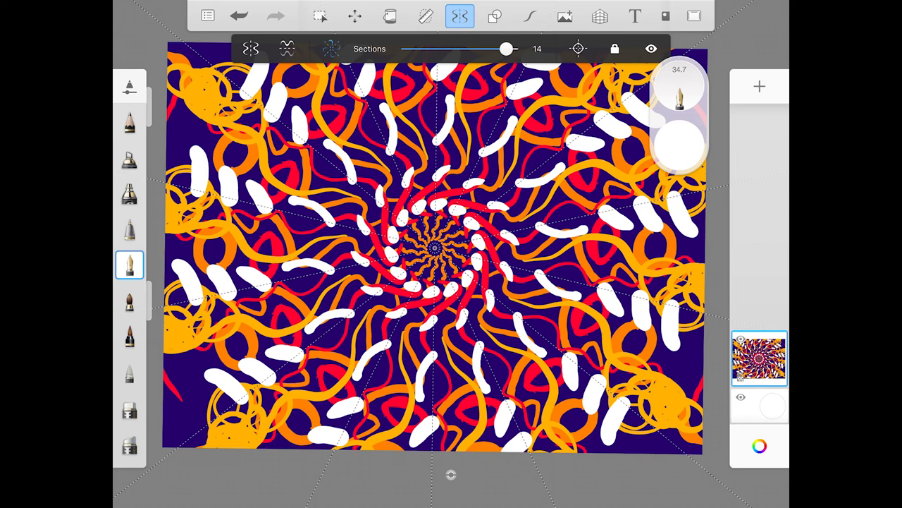
Undo the most recent white dashes before painting dark navy swirls.
left_click(242, 15)
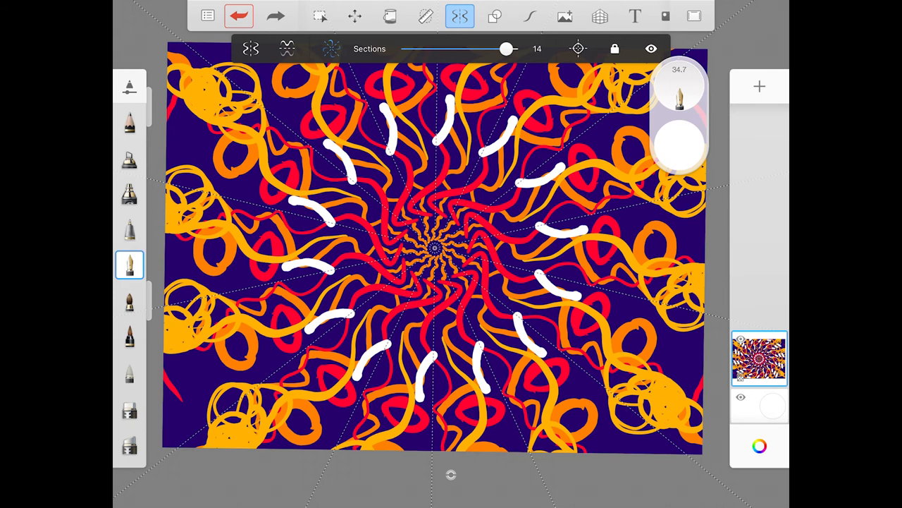
left_click(246, 15)
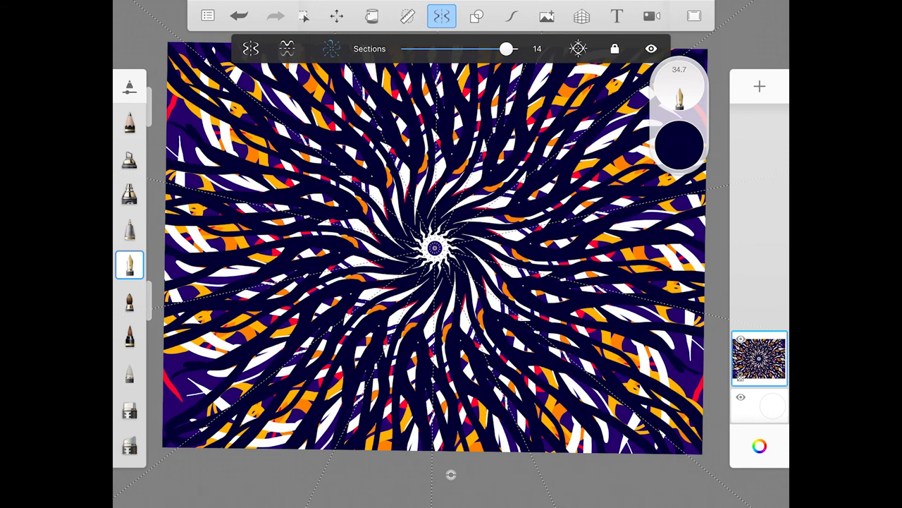
Pick dark maroon from the colour wheel, then open the main menu.
left_click(680, 144)
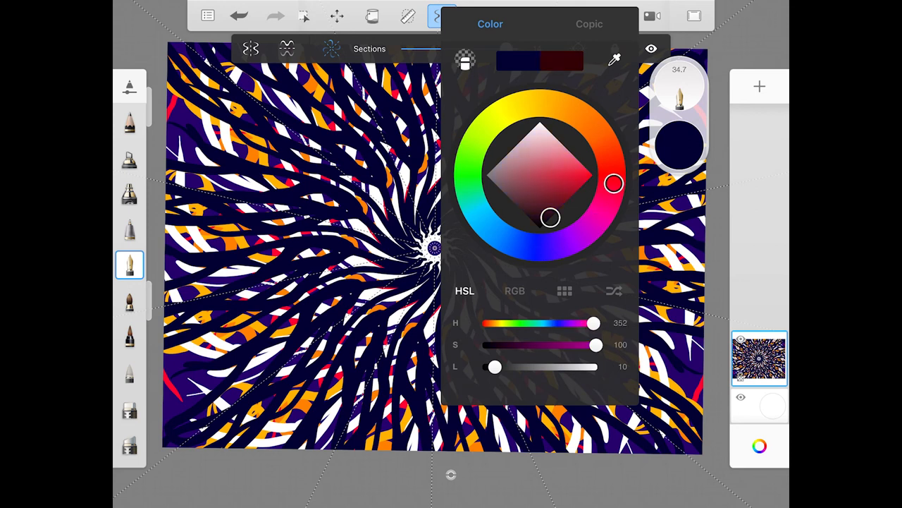
left_click(437, 16)
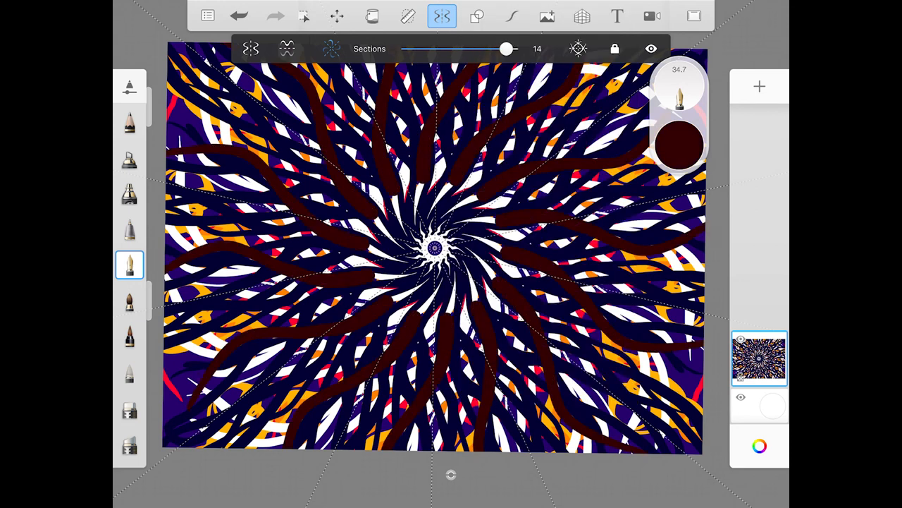
left_click(680, 145)
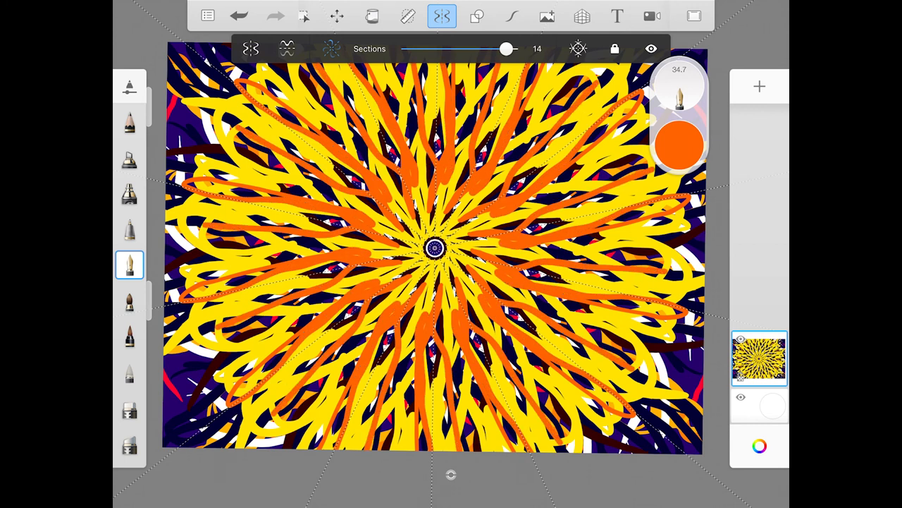
left_click(244, 15)
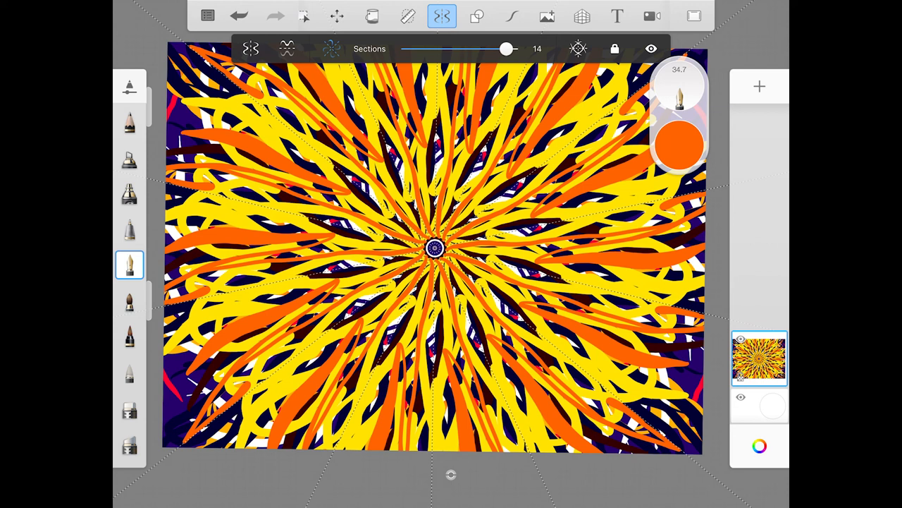
left_click(211, 15)
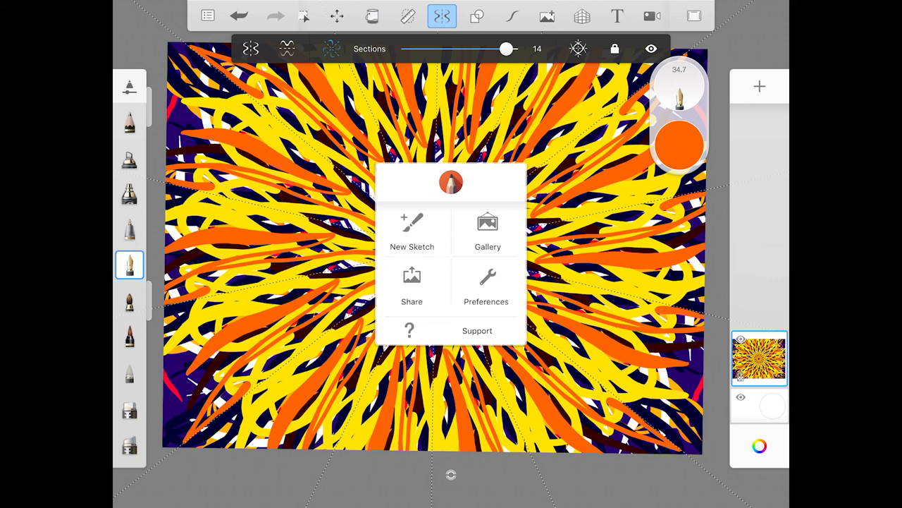
Save the finished radial design to Photos.
left_click(411, 286)
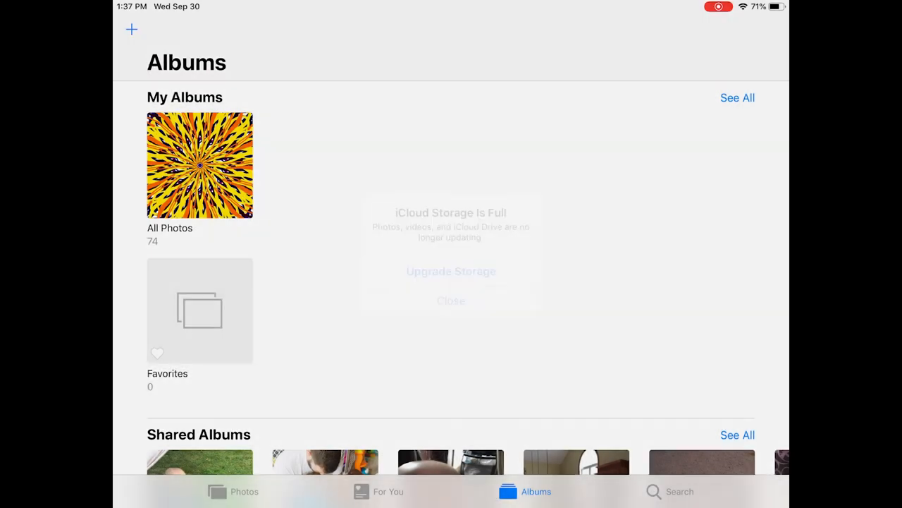
Check the radial design is the newest image in All Photos, then launch Schoology from page two.
left_click(200, 165)
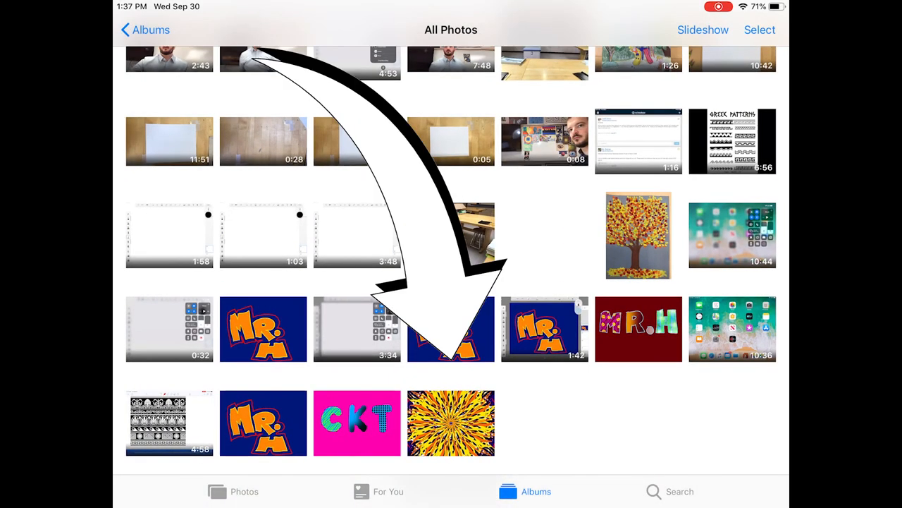
left_click(451, 421)
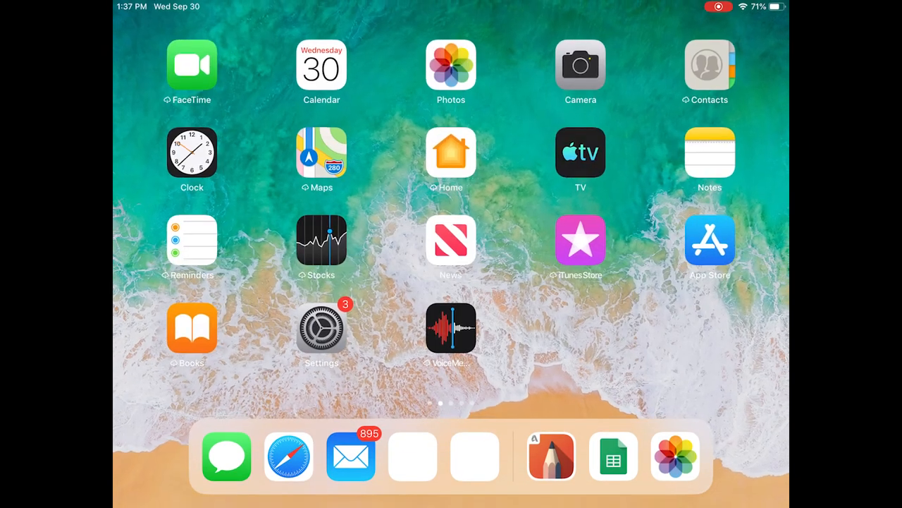
scroll("left", 3)
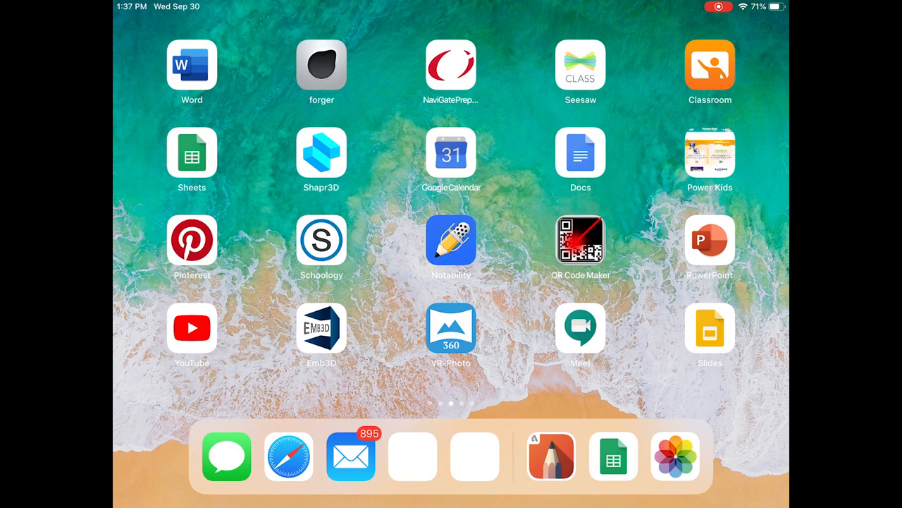
left_click(322, 240)
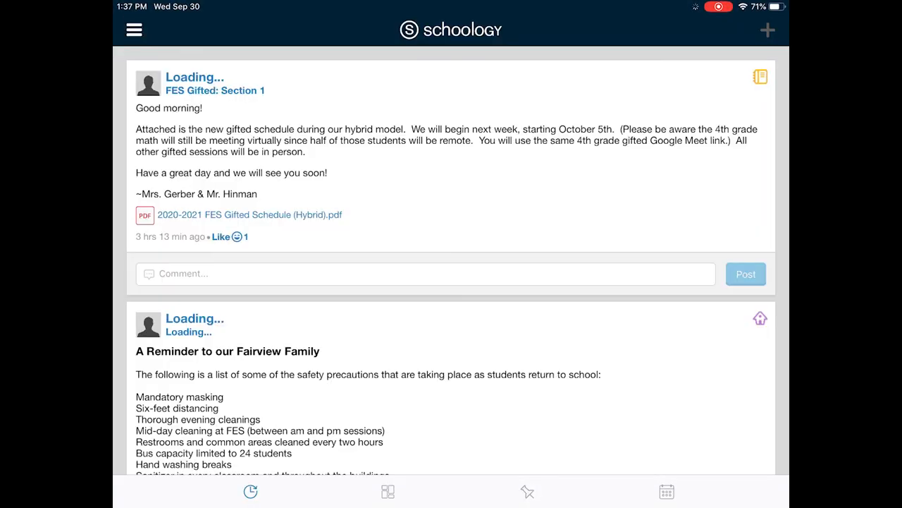